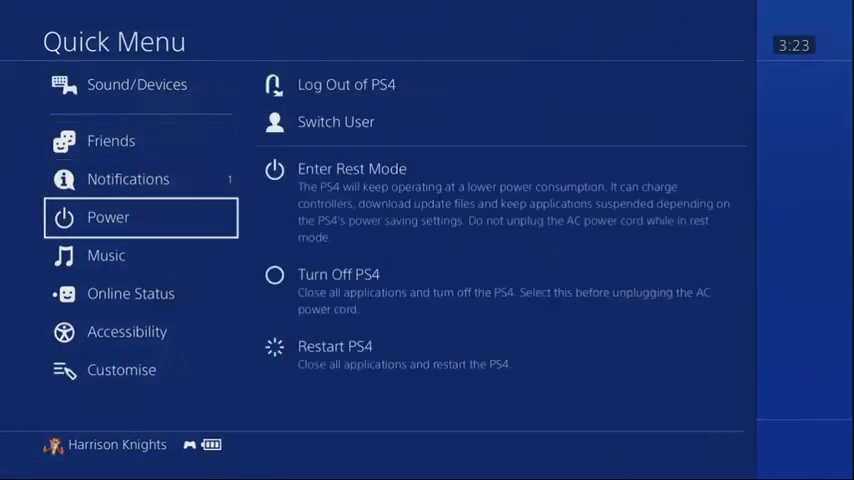
Step: Choose Turn Off PS4 from the Quick Menu's Power options
left_click(338, 274)
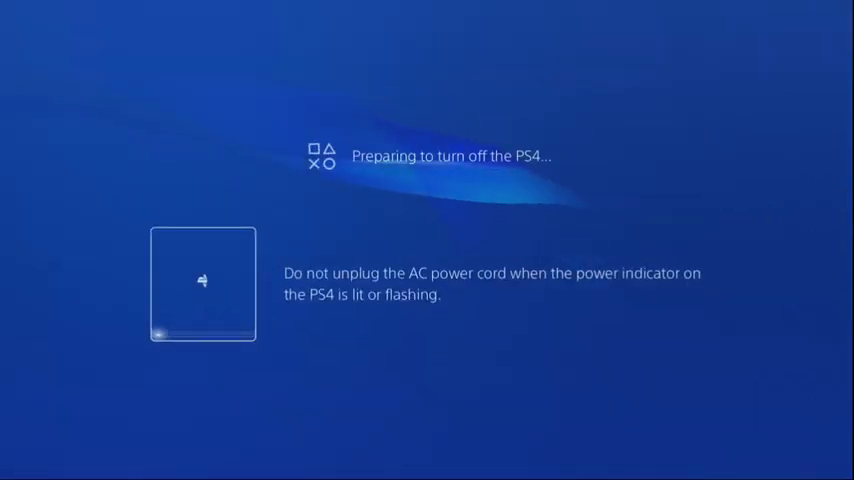